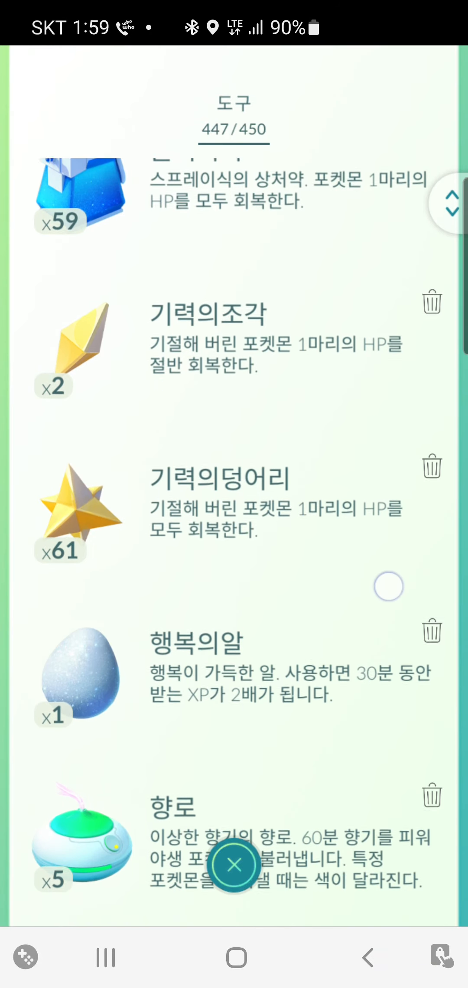
Activate the Lucky Egg and an Incense from the Items bag, leaving 445 of 450 items.
scroll(down, 3)
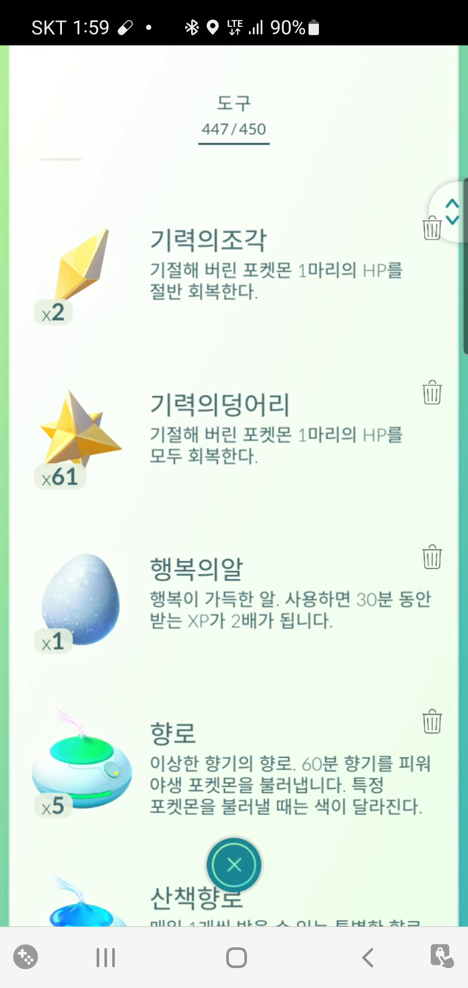
click(432, 722)
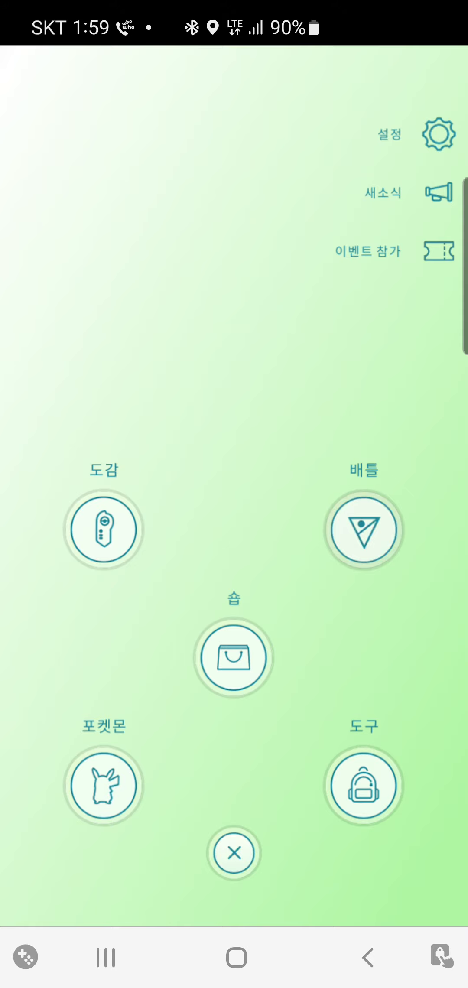
click(364, 785)
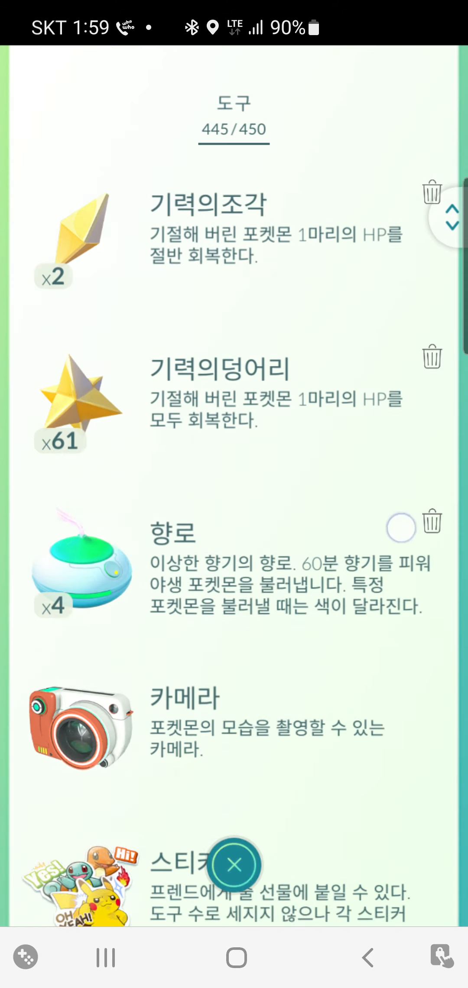
scroll(down, 3)
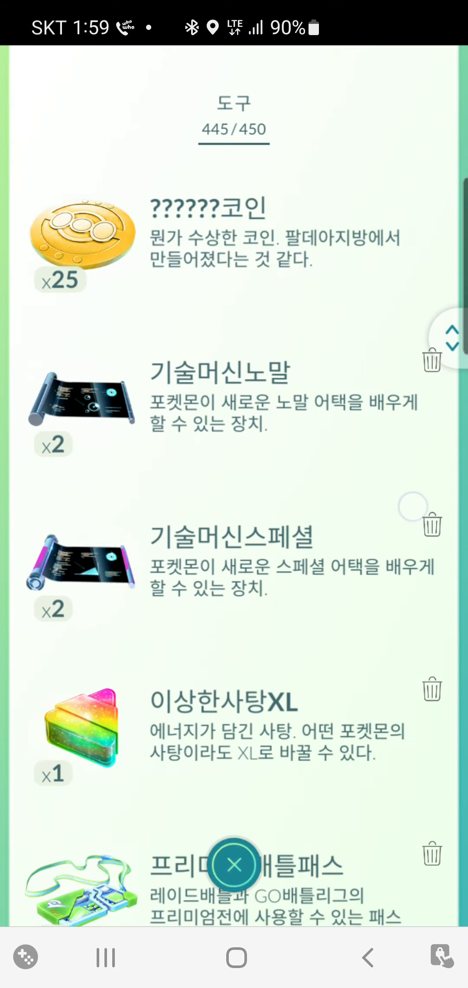
scroll(down, 3)
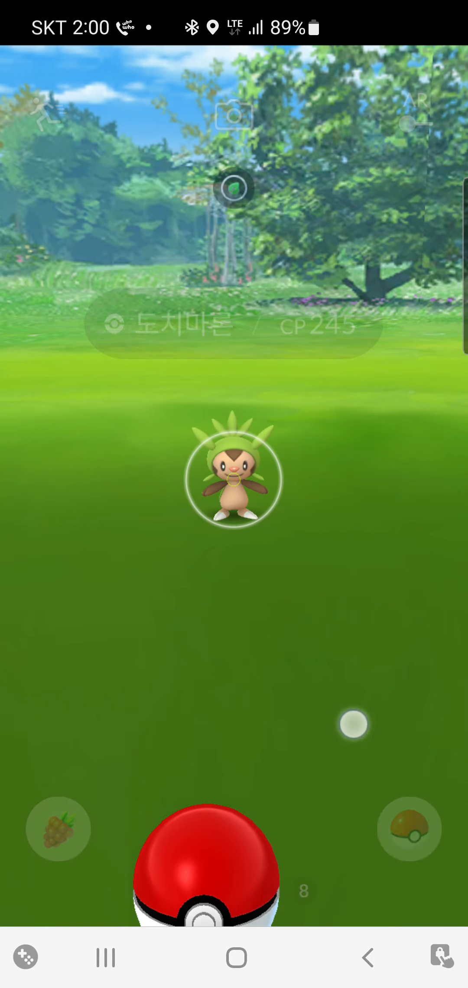
Land a Great curveball on the CP 245 Chespin and dismiss the 440 XP summary.
drag(204, 883, 227, 479)
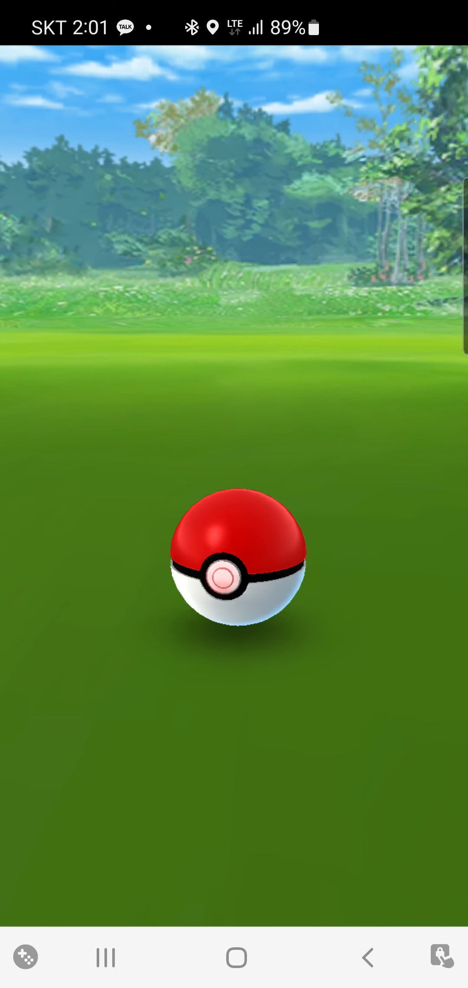
click(238, 581)
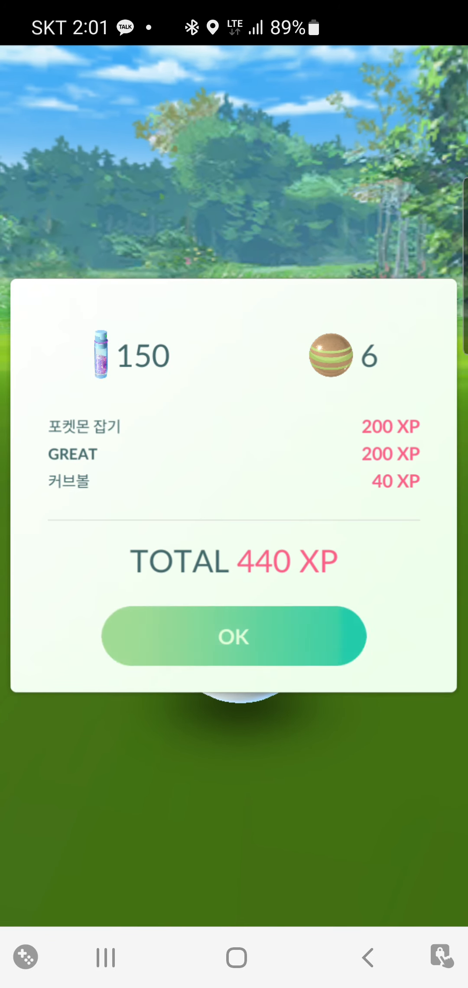
click(234, 636)
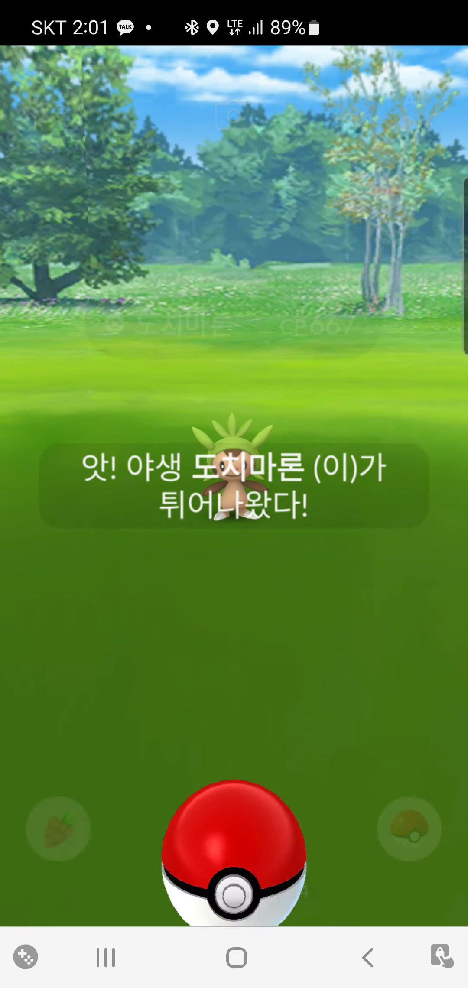
Throw a ball at the second Chespin, about CP 667, to begin catching it.
drag(234, 851, 194, 323)
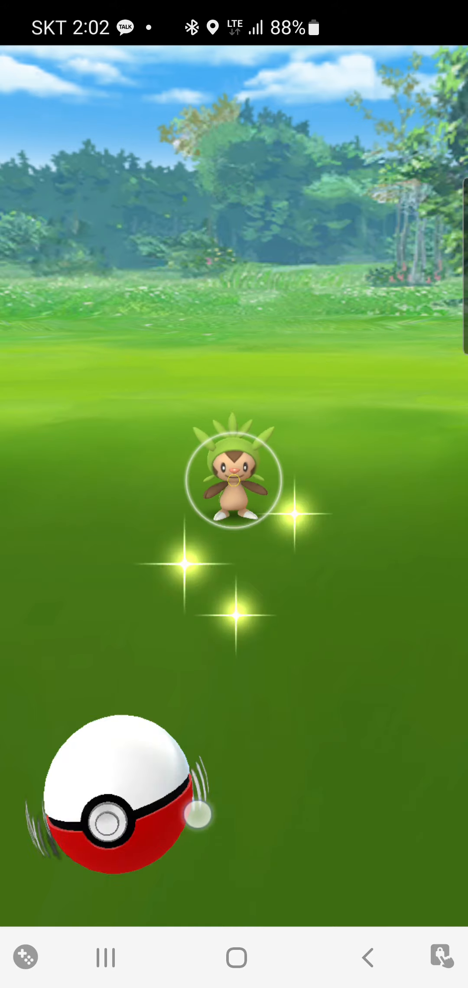
Throw a curveball, throw again after Chespin breaks free, and dismiss the 440 XP summary.
drag(120, 800, 234, 479)
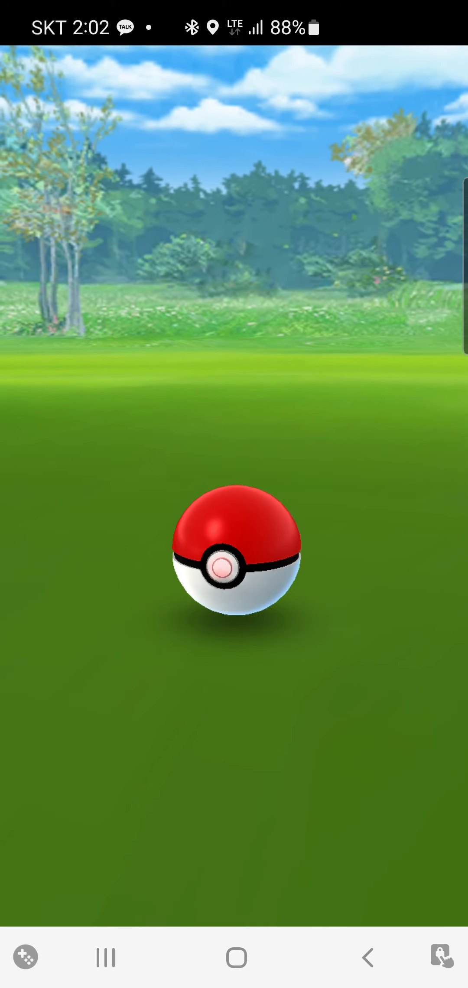
click(234, 568)
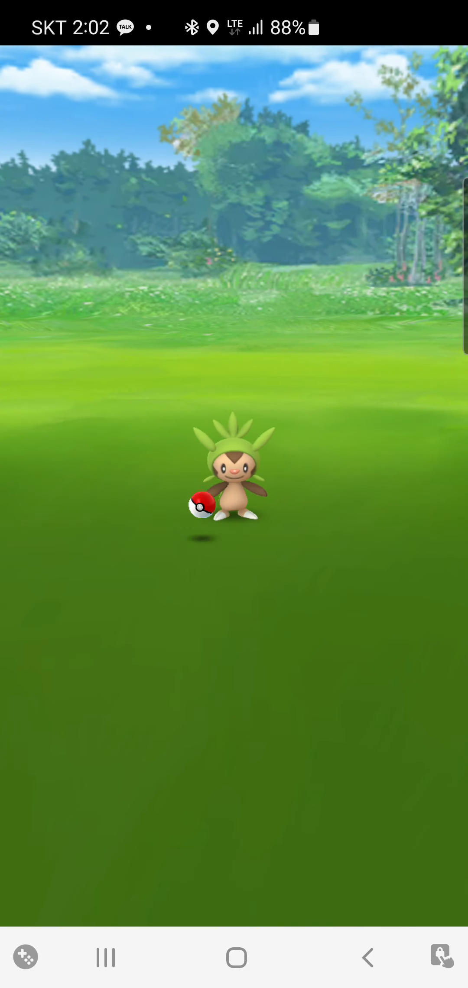
drag(202, 504, 388, 338)
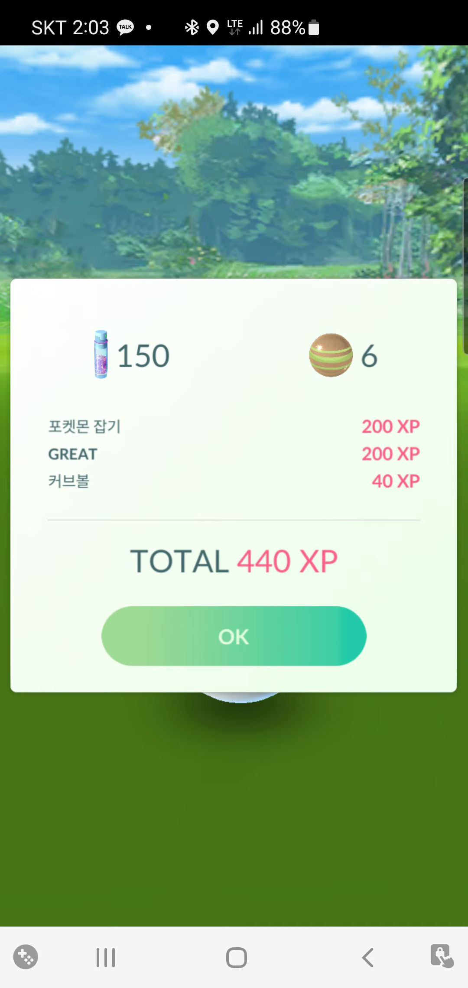
click(234, 637)
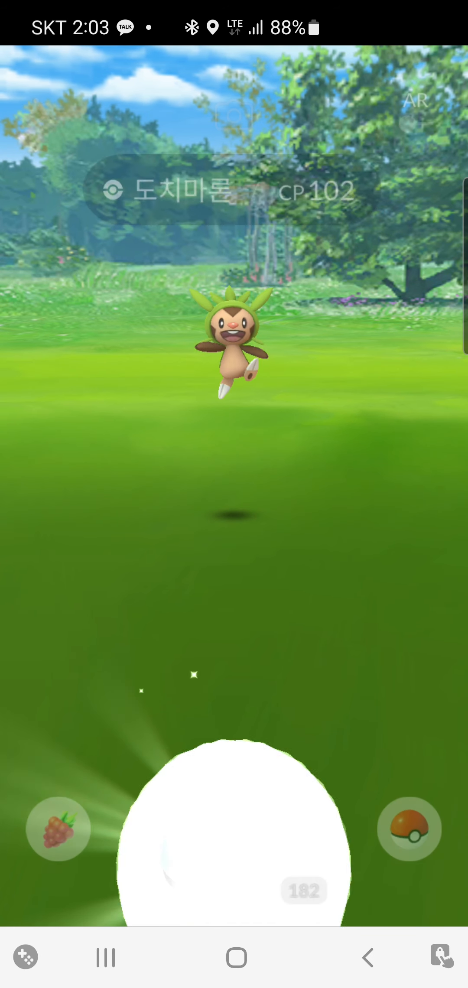
Catch the CP 102 Chespin on one throw and dismiss the 240 XP summary.
drag(234, 819, 114, 435)
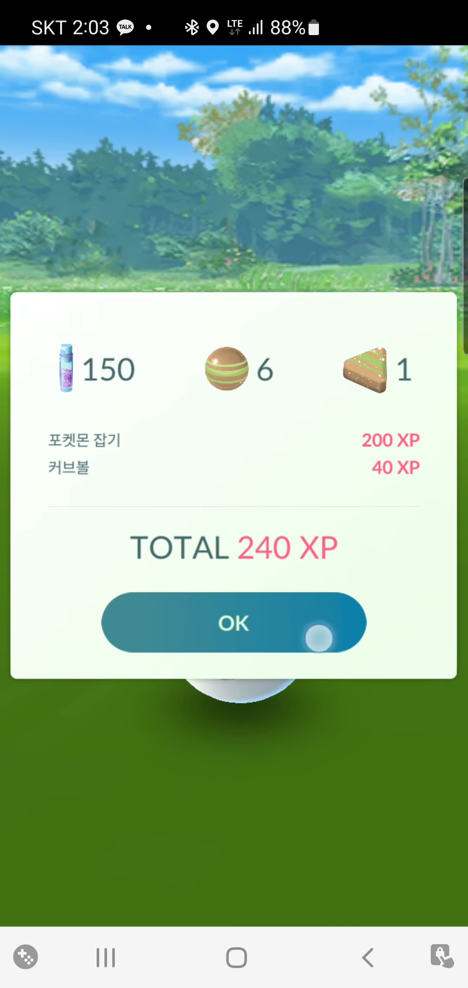
click(234, 624)
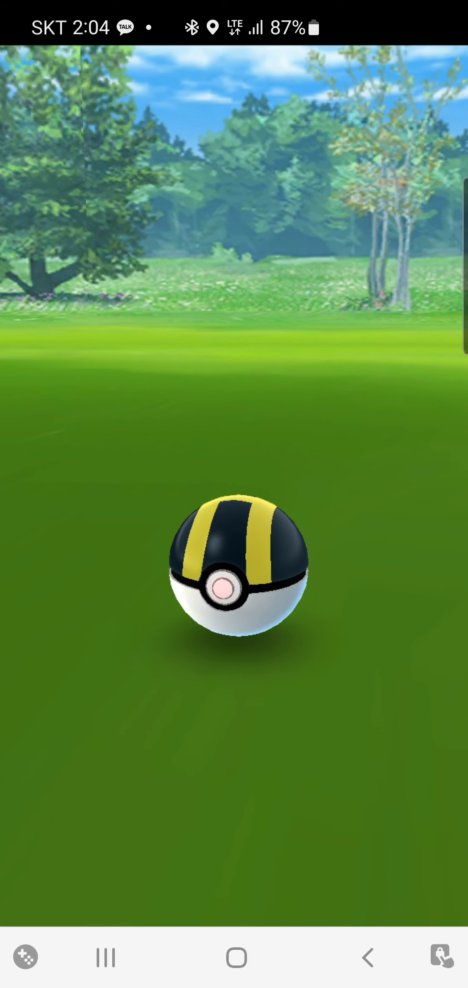
Finish the first-throw Ultra Ball catch and dismiss the 540 XP summary.
click(225, 591)
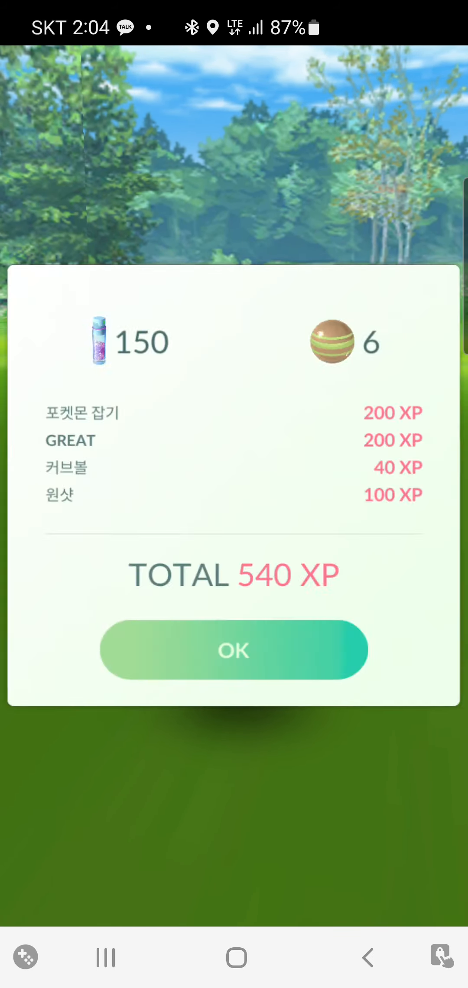
click(234, 650)
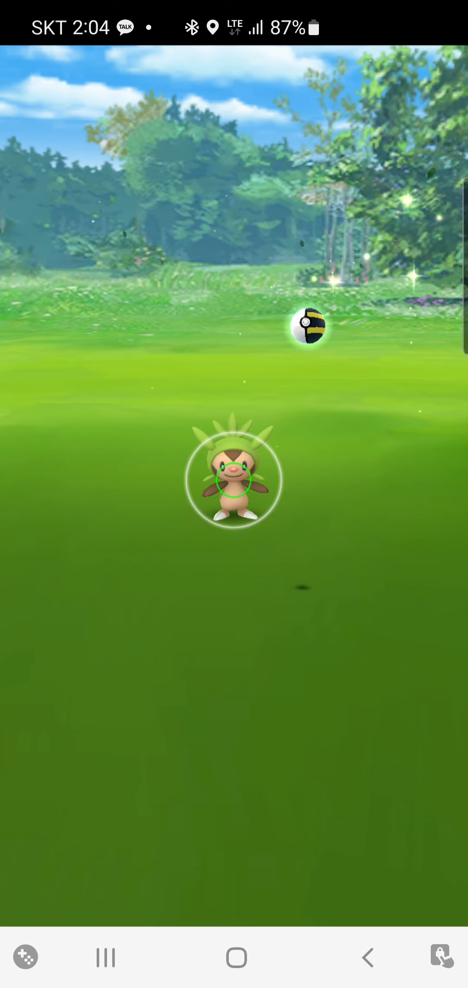
Catch the next Chespin with an Ultra Ball curveball and dismiss the 540 XP summary.
drag(308, 326, 234, 479)
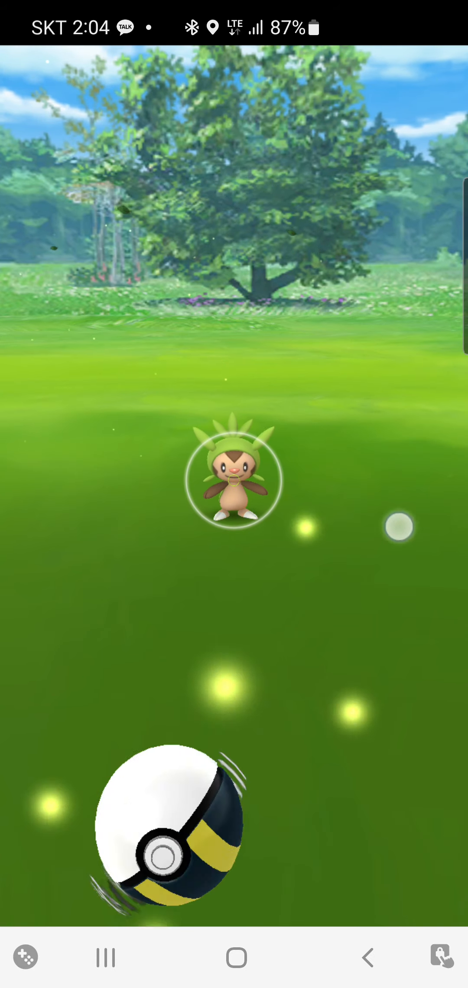
drag(167, 832, 234, 480)
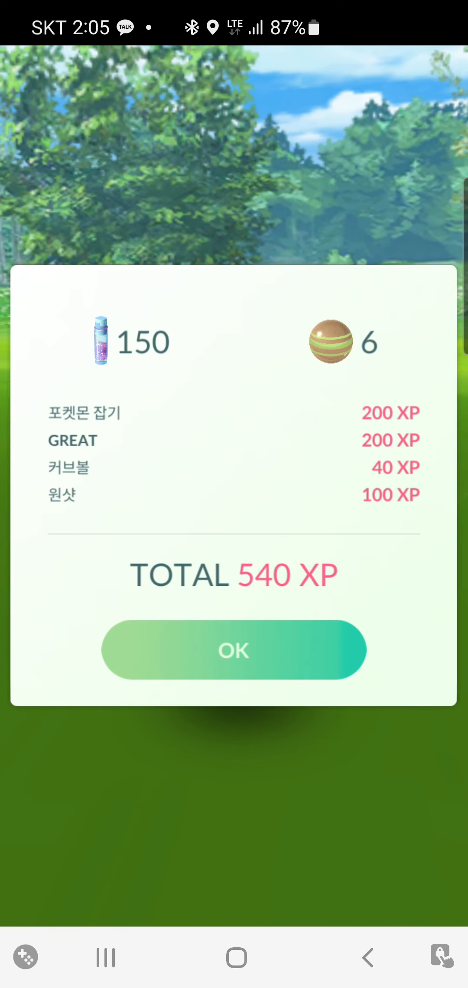
click(234, 650)
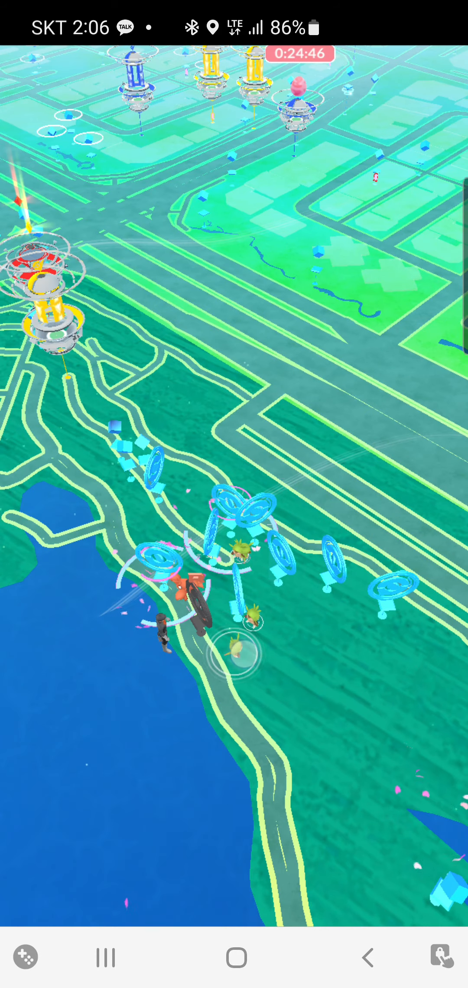
From the map, begin an encounter with a nearby Chespin, showing the Pinap, Nanab and Razz berry list.
click(237, 646)
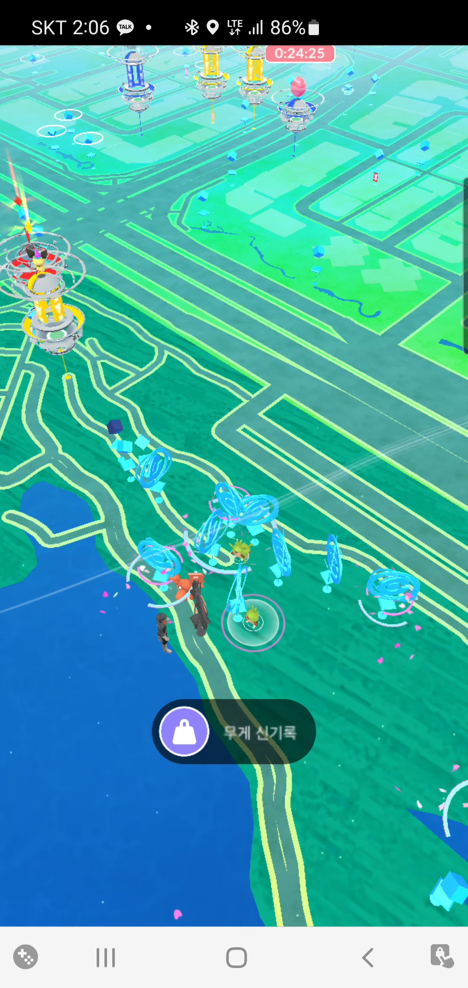
click(254, 624)
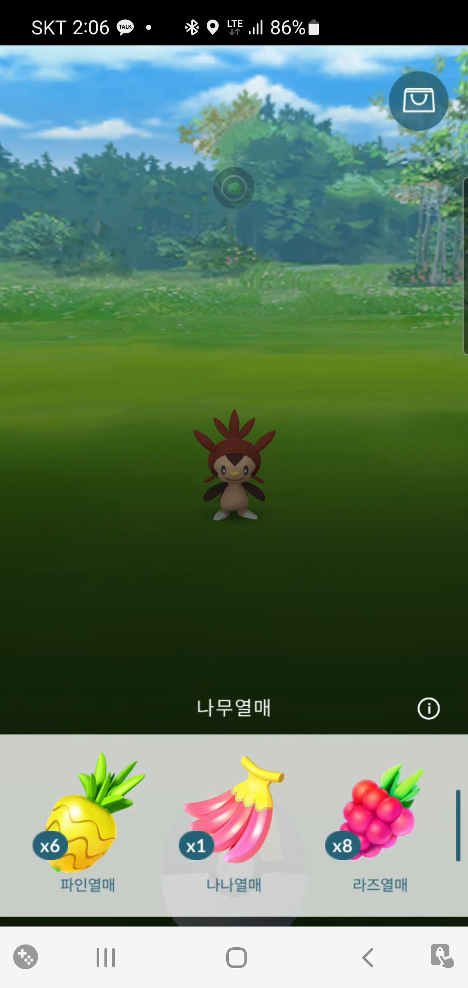
Dismiss the berry list without feeding, leaving an Ultra Ball ready for the shiny Chespin.
click(80, 829)
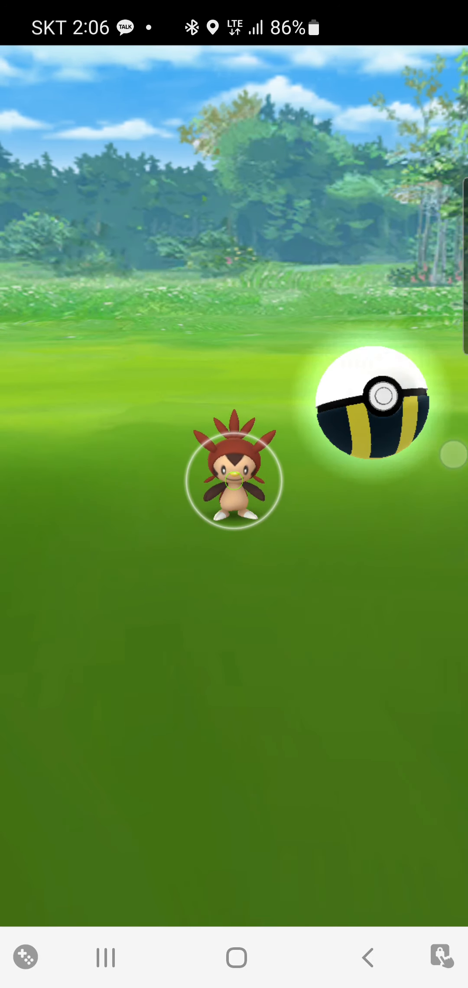
Catch the shiny CP 322 Chespin with an Ultra Ball for +150 Stardust and +12 candy.
drag(374, 406, 237, 315)
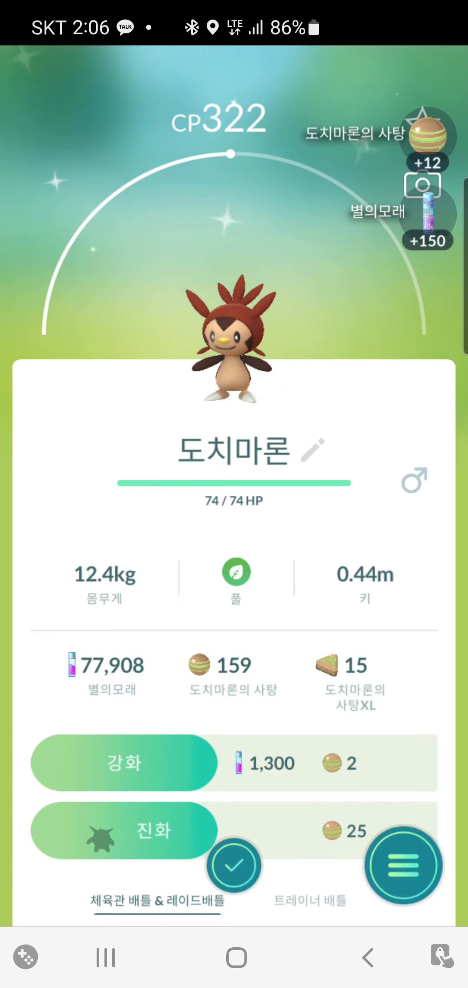
Close the caught Chespin's details and start the CP 786 Chespin encounter.
click(403, 865)
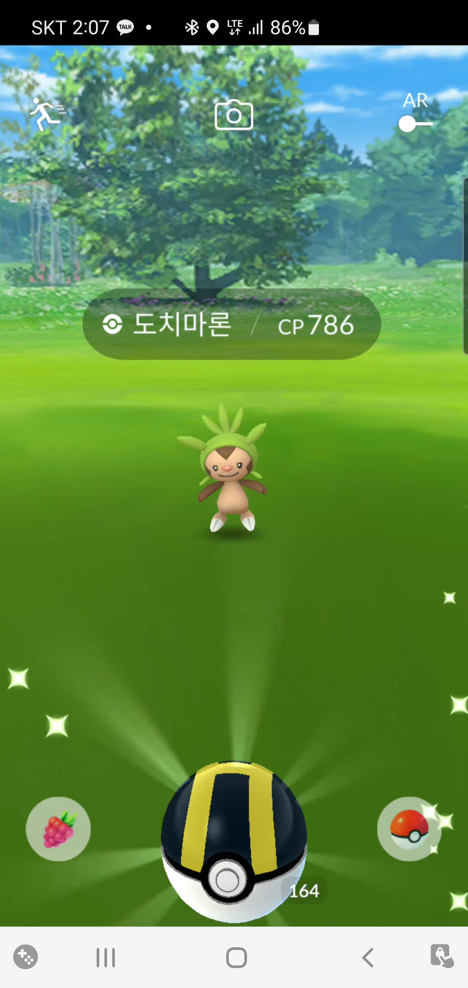
Catch the Chespin with an Excellent Ultra Ball curveball for 4340 XP, then throw at the CP 297 Chespin.
drag(236, 832, 303, 346)
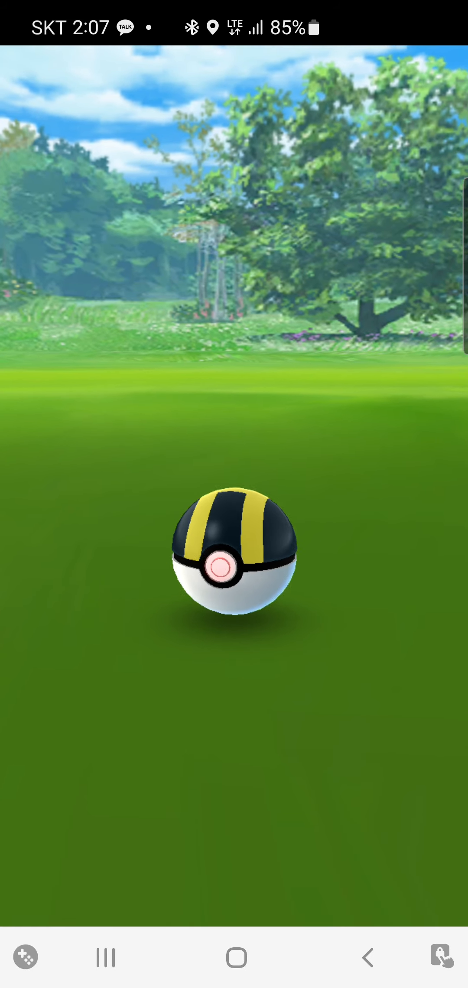
click(228, 567)
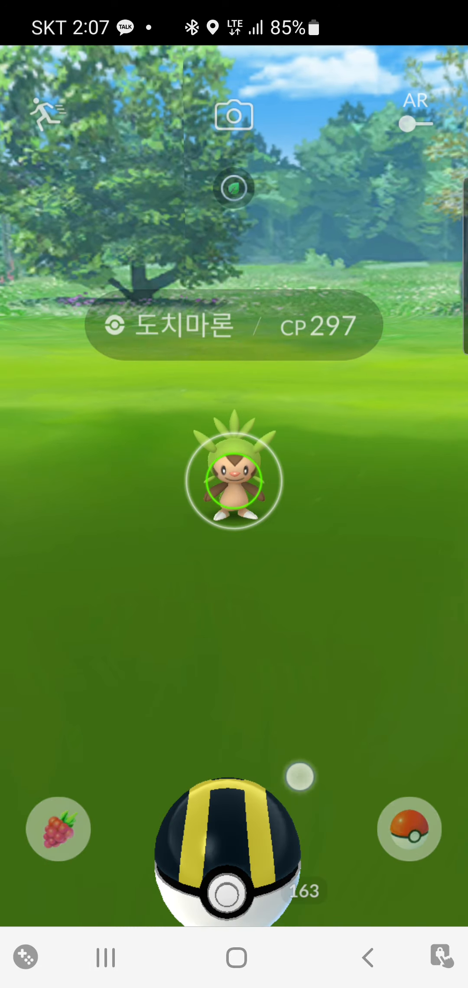
drag(234, 851, 179, 347)
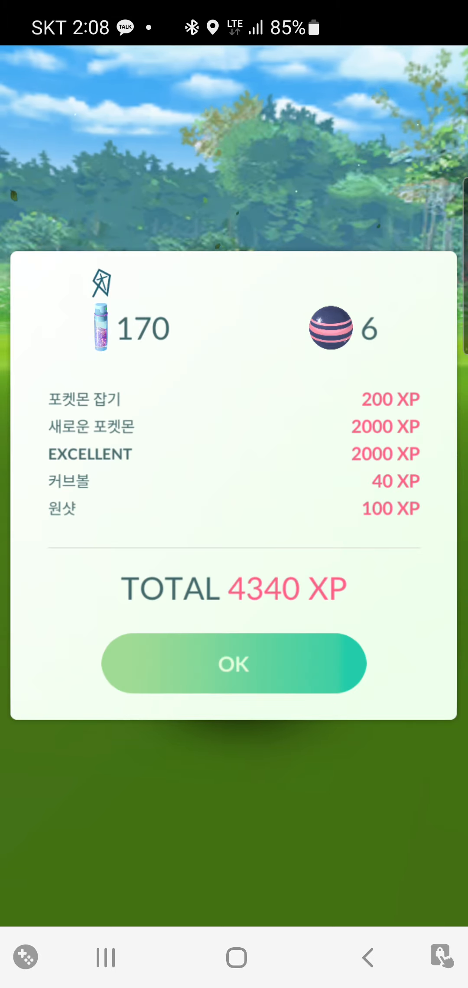
Dismiss the 4340 XP summary and catch the next Chespin for 340 XP and 6 candy.
click(234, 664)
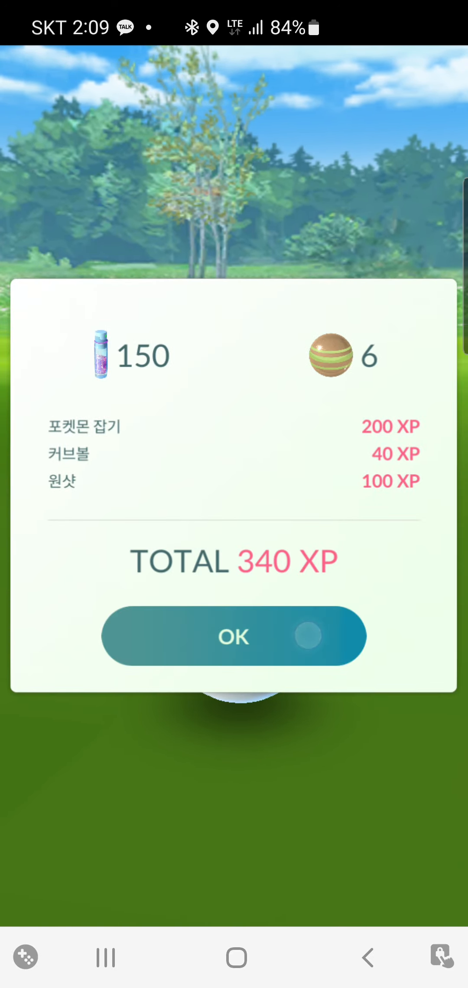
Catch the CP 778 Chespin with an Ultra Ball for 280 XP and move on to the CP 162 Chespin.
click(234, 637)
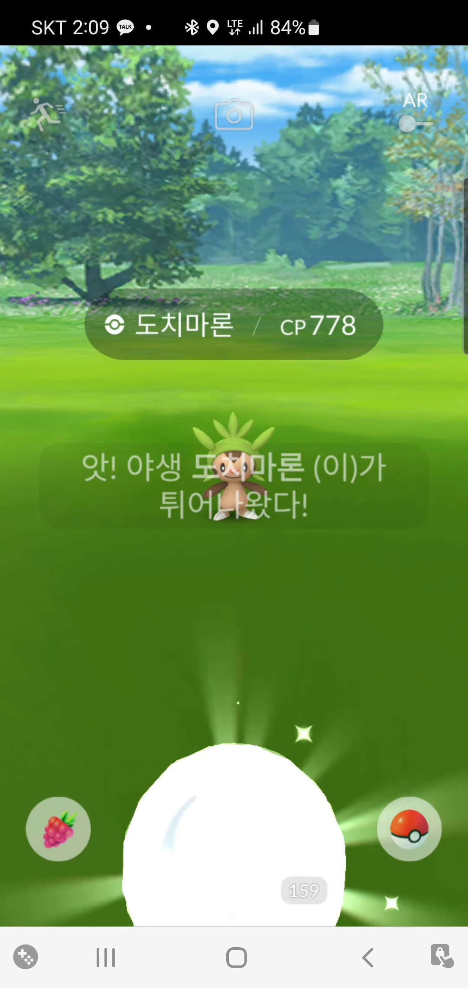
drag(234, 819, 110, 429)
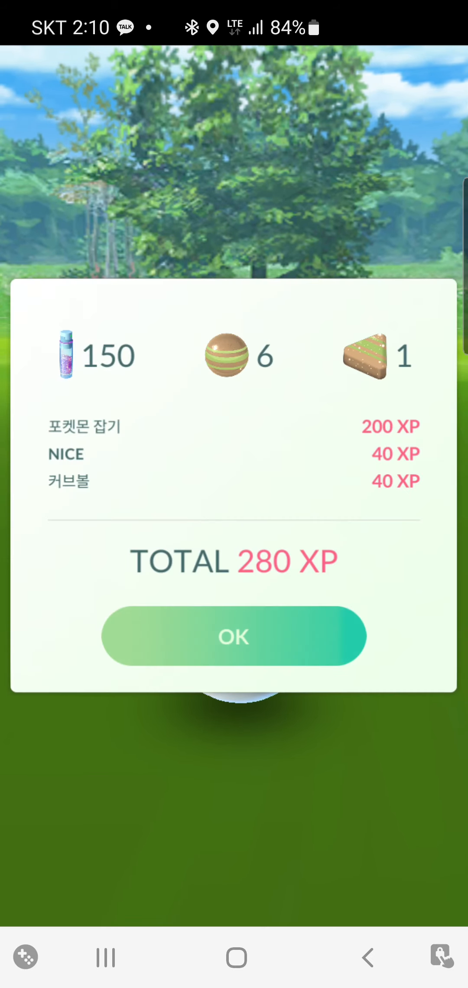
click(234, 637)
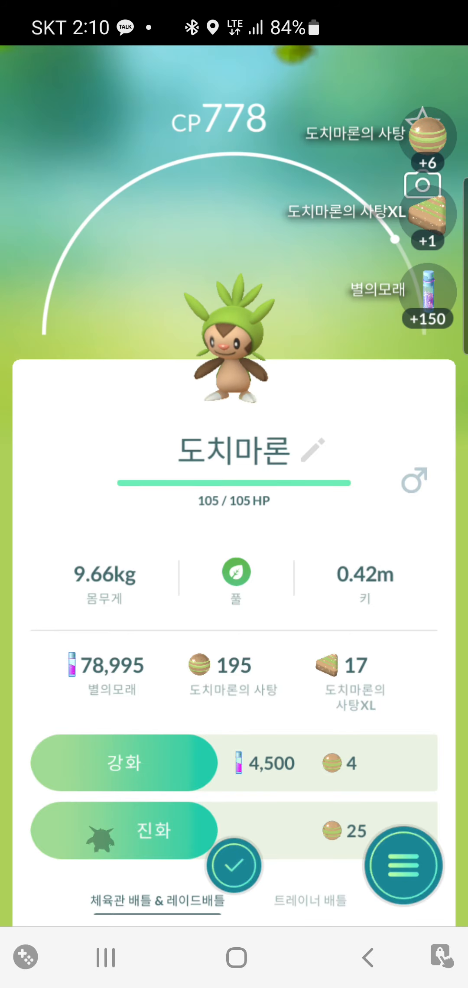
click(403, 865)
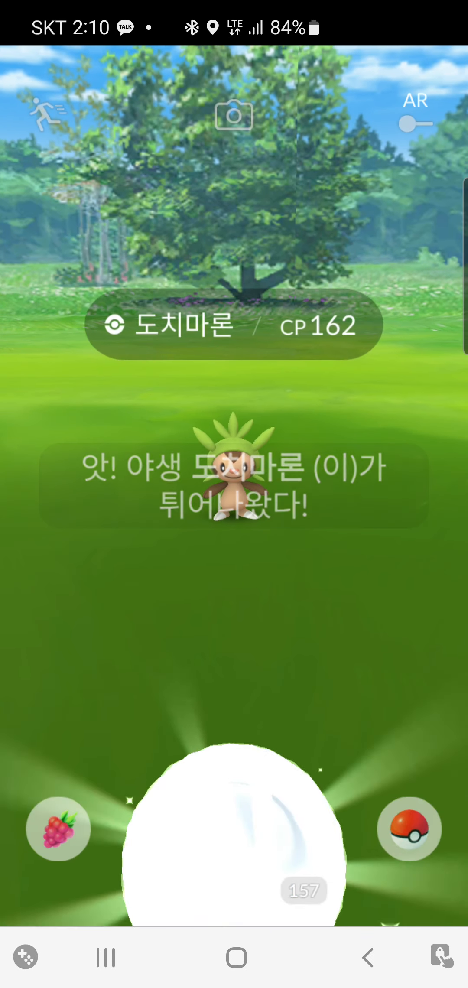
Catch the CP 162 Chespin with two Ultra Balls for 280 XP, then head to the Water Kingdom raid gym.
drag(234, 832, 95, 453)
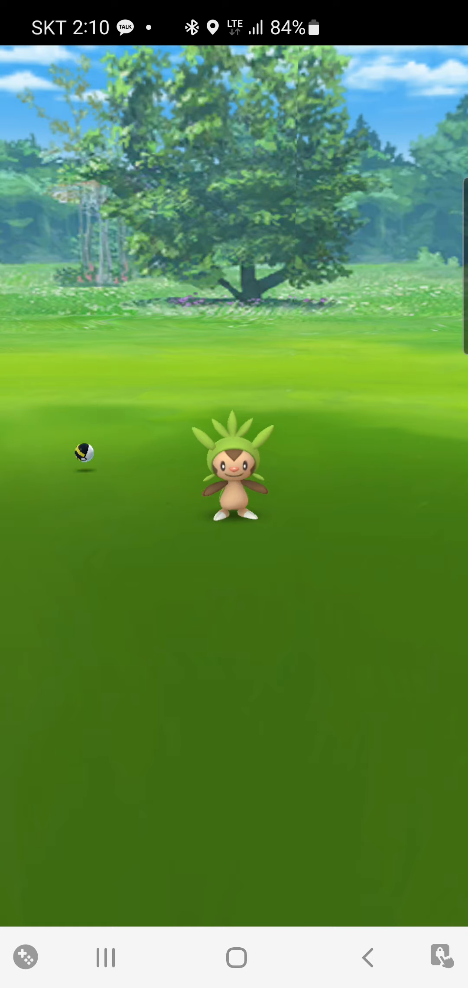
drag(81, 453, 233, 454)
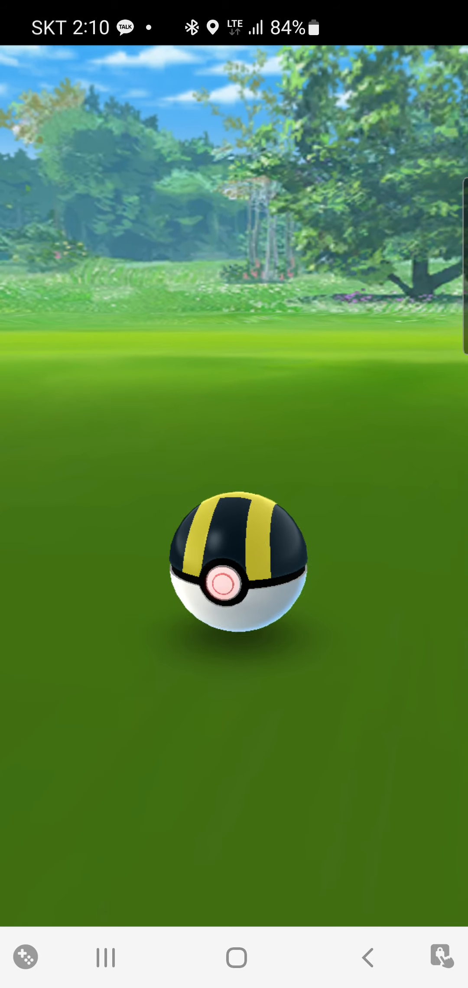
click(232, 585)
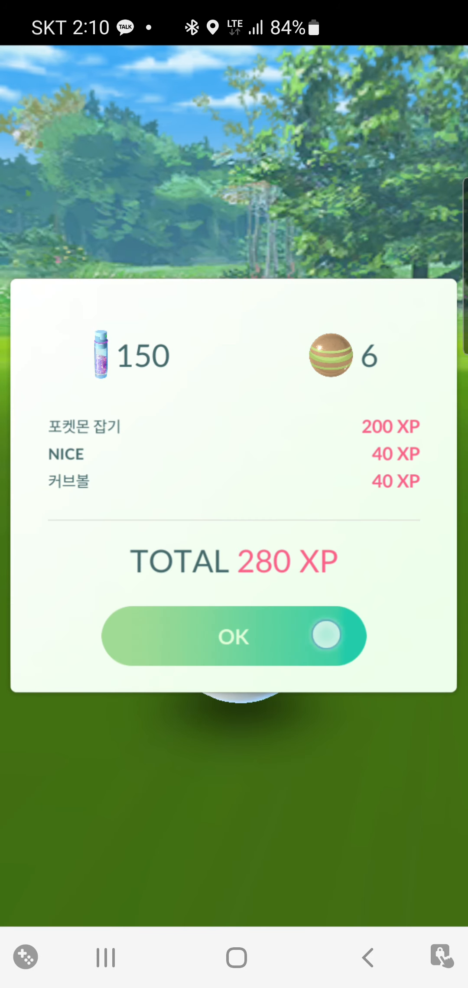
click(234, 636)
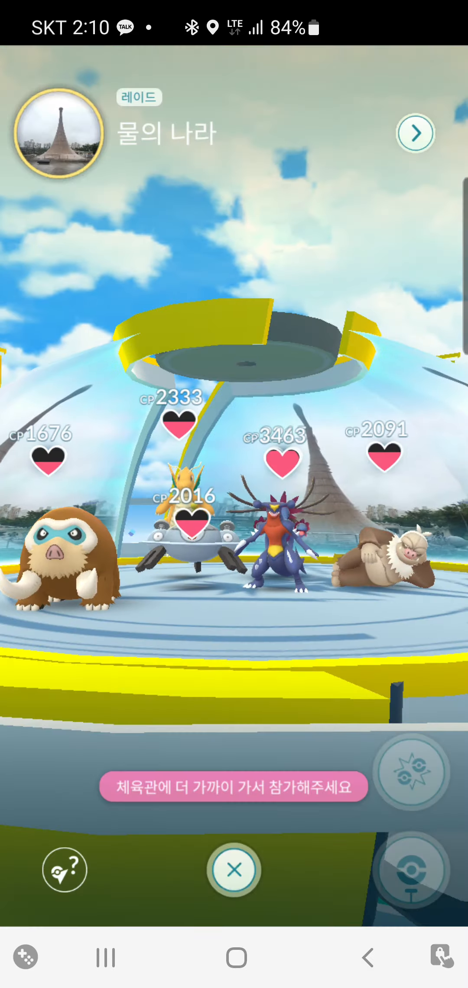
Leave the raid gym and catch a Chespin with a first-throw Ultra Ball for 340 XP.
click(234, 870)
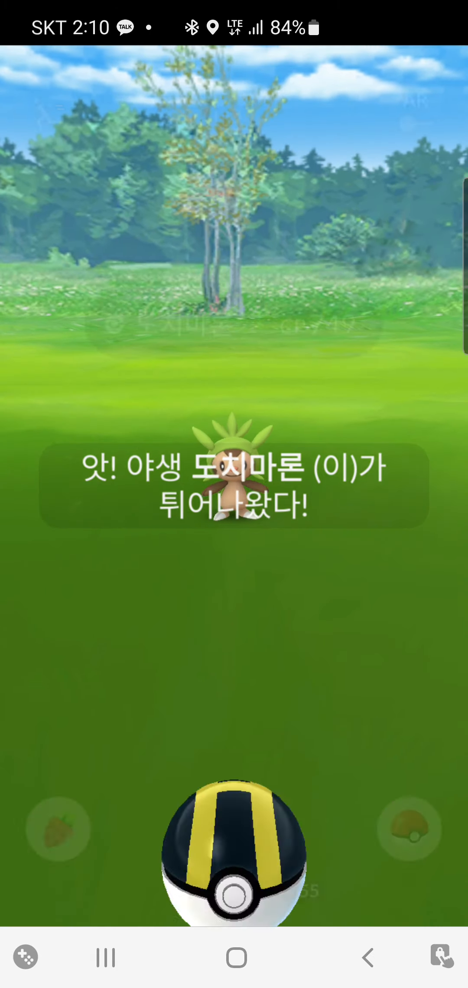
drag(234, 851, 252, 352)
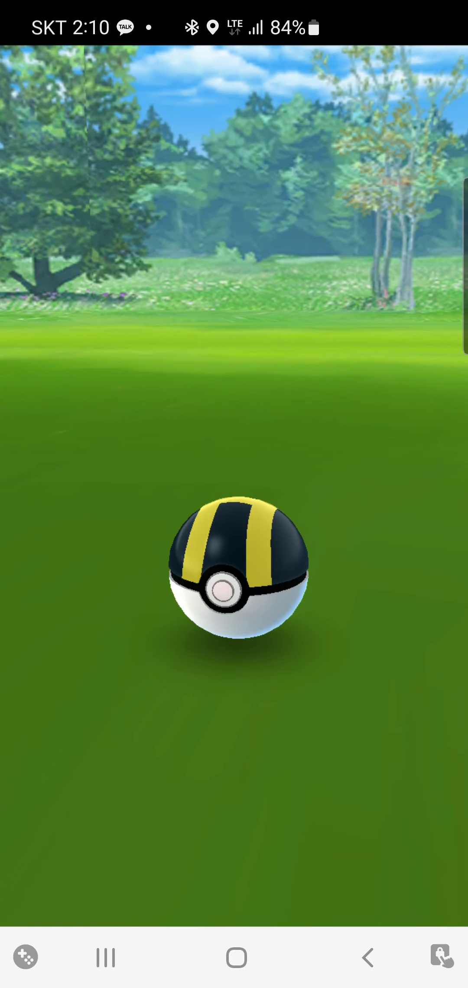
click(234, 570)
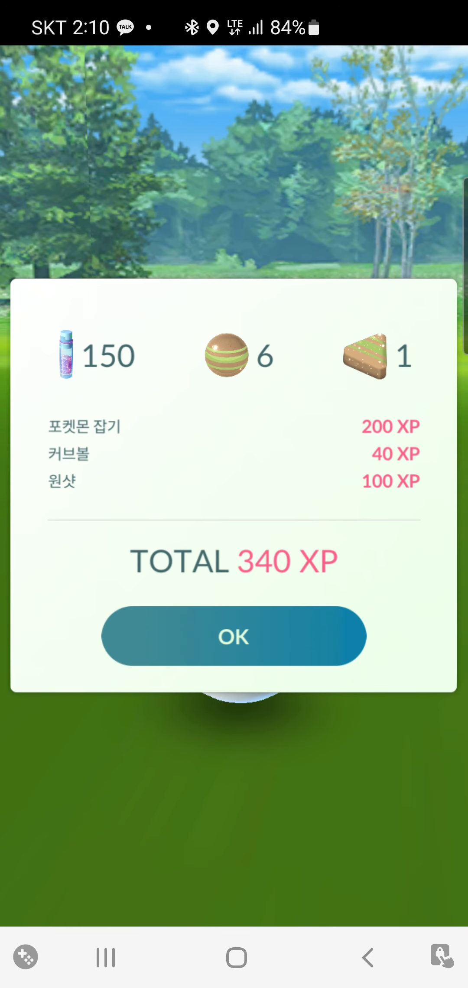
click(234, 636)
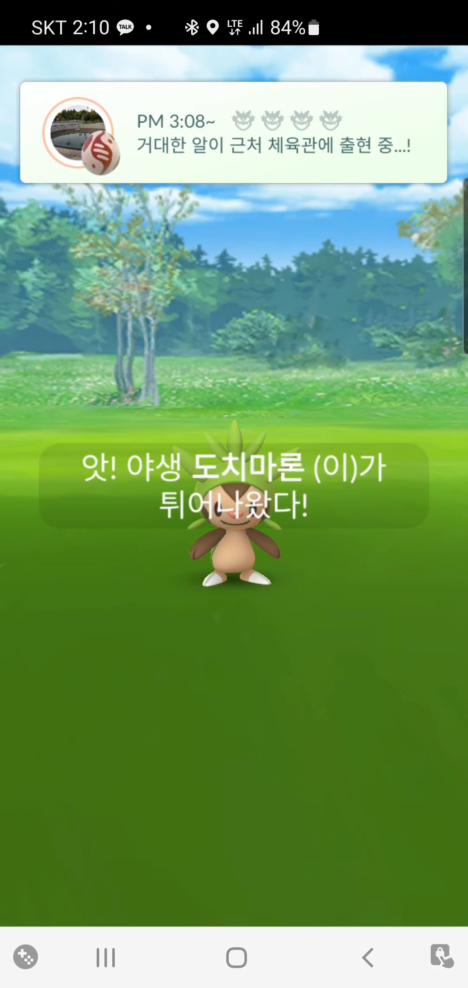
Catch two more Chespin for 340 XP each and dismiss both summaries to return to the map.
click(234, 484)
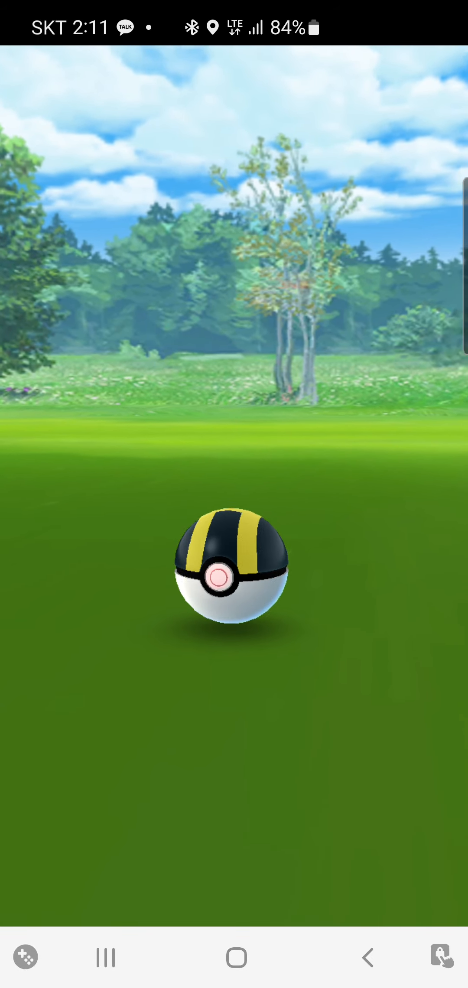
click(231, 575)
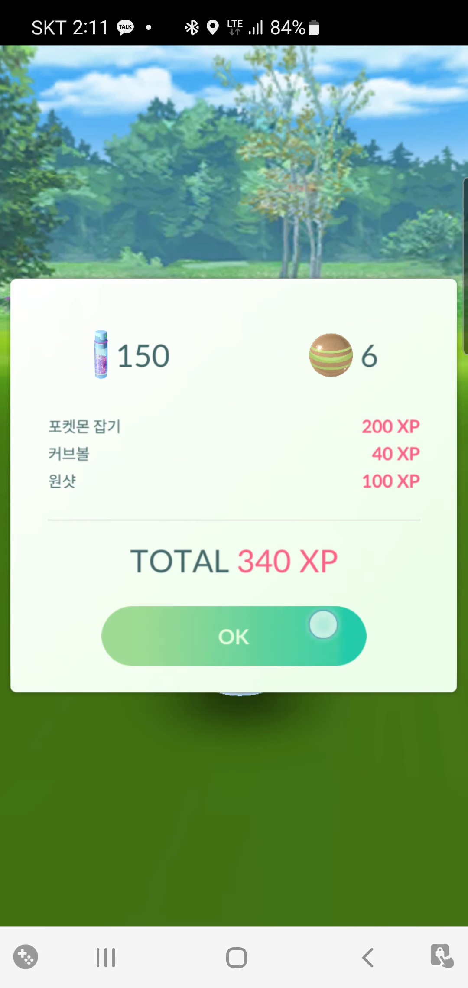
click(234, 636)
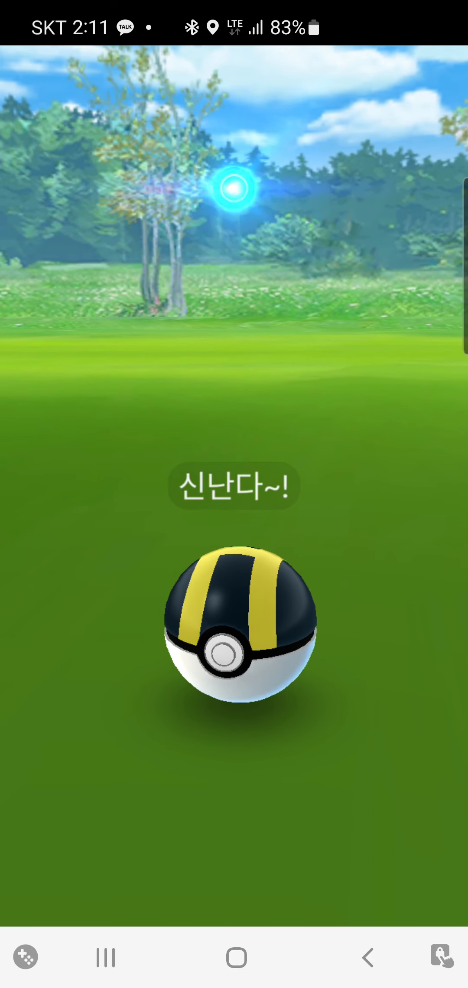
click(234, 637)
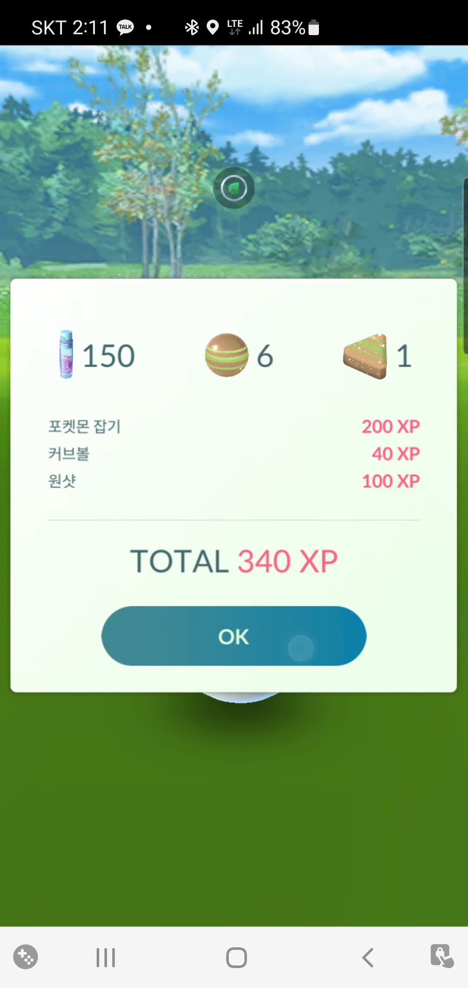
click(234, 638)
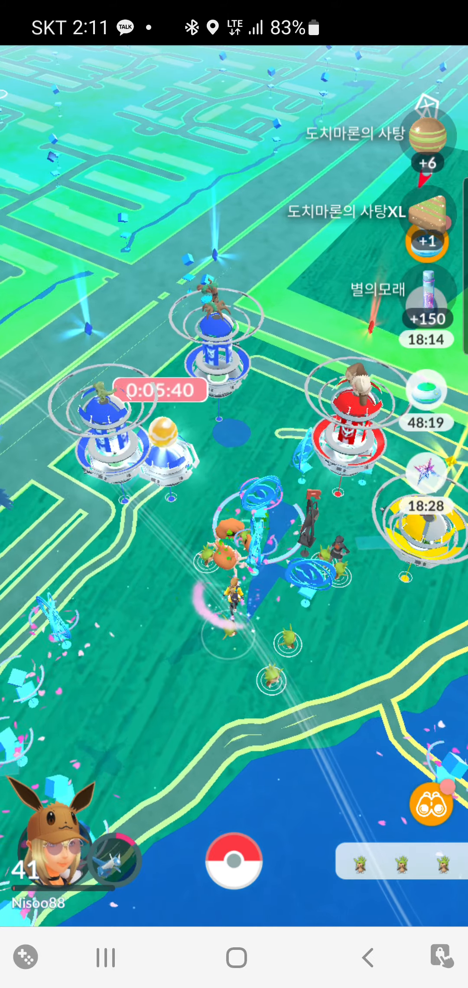